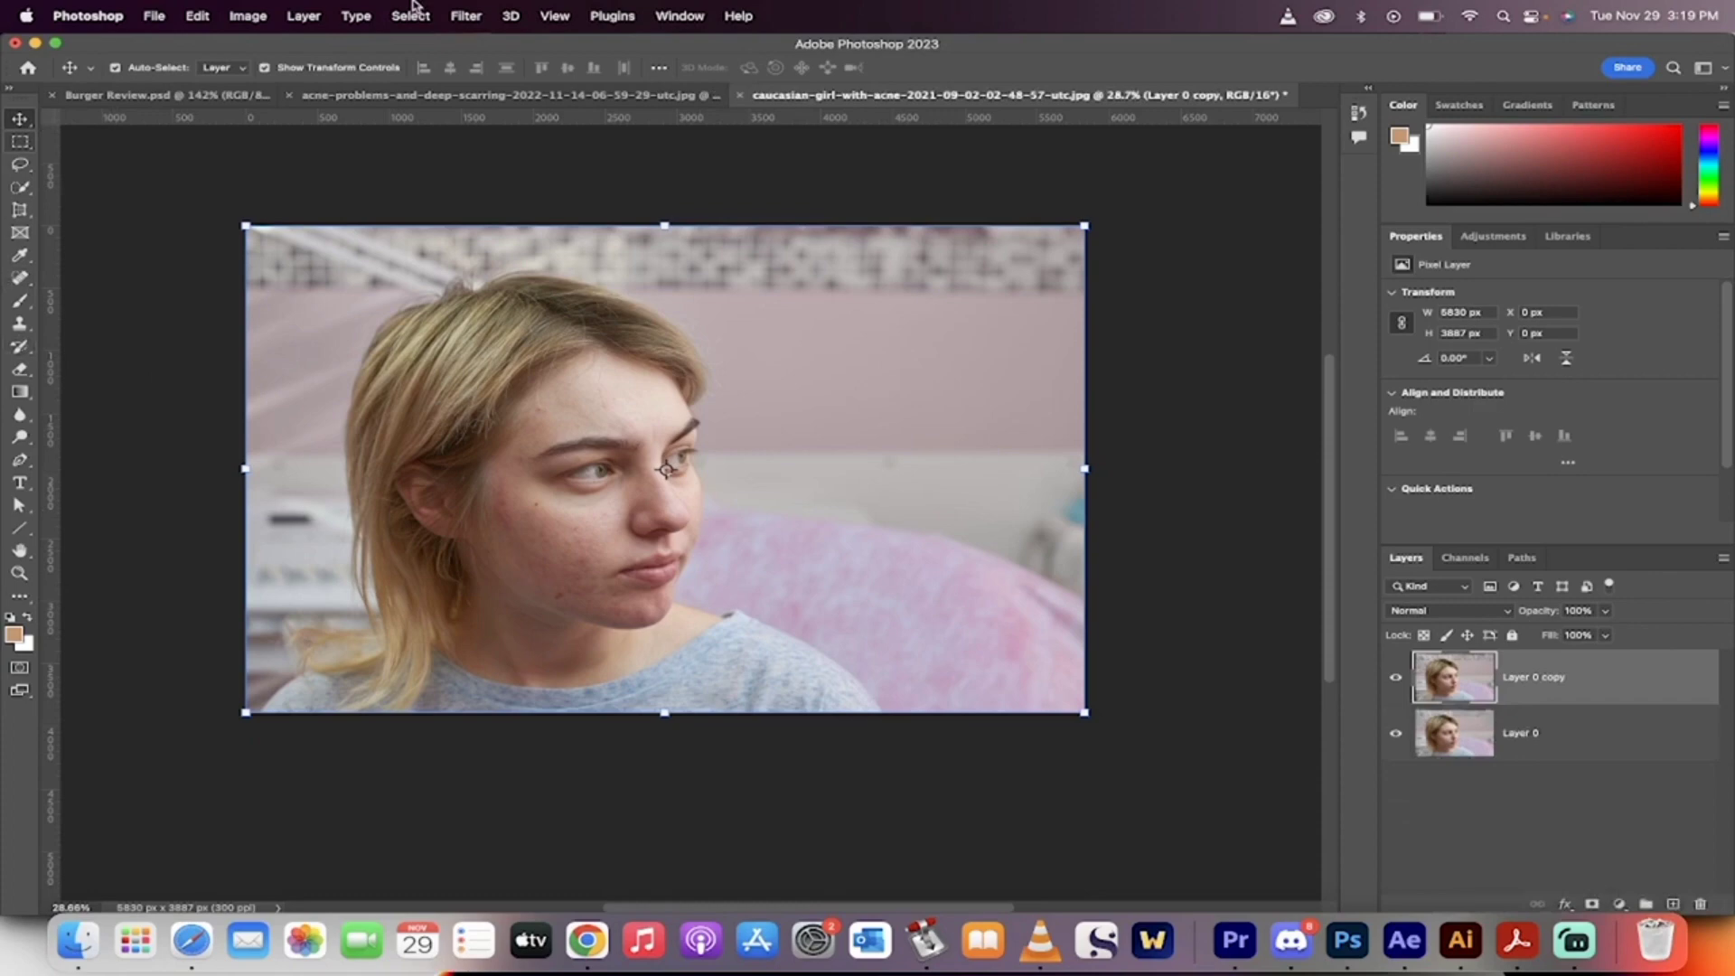
# Apply a Gaussian Blur with a 24.7 px radius to Layer 0 copy
pyautogui.click(464, 15)
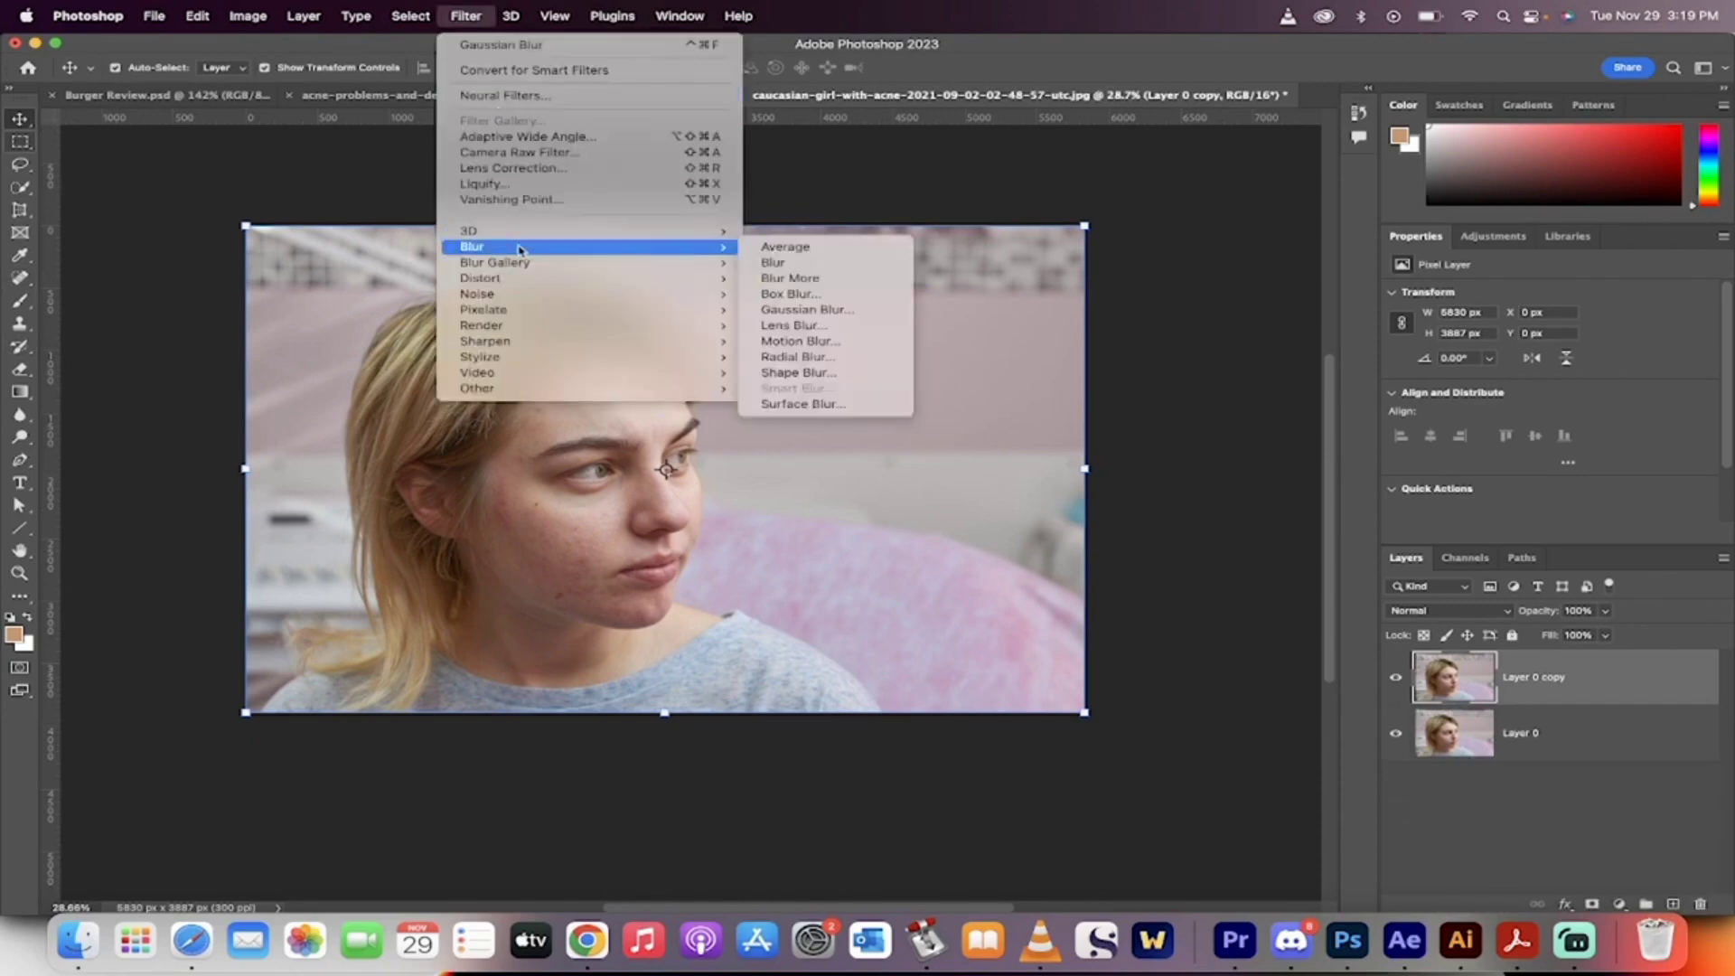
pyautogui.click(807, 309)
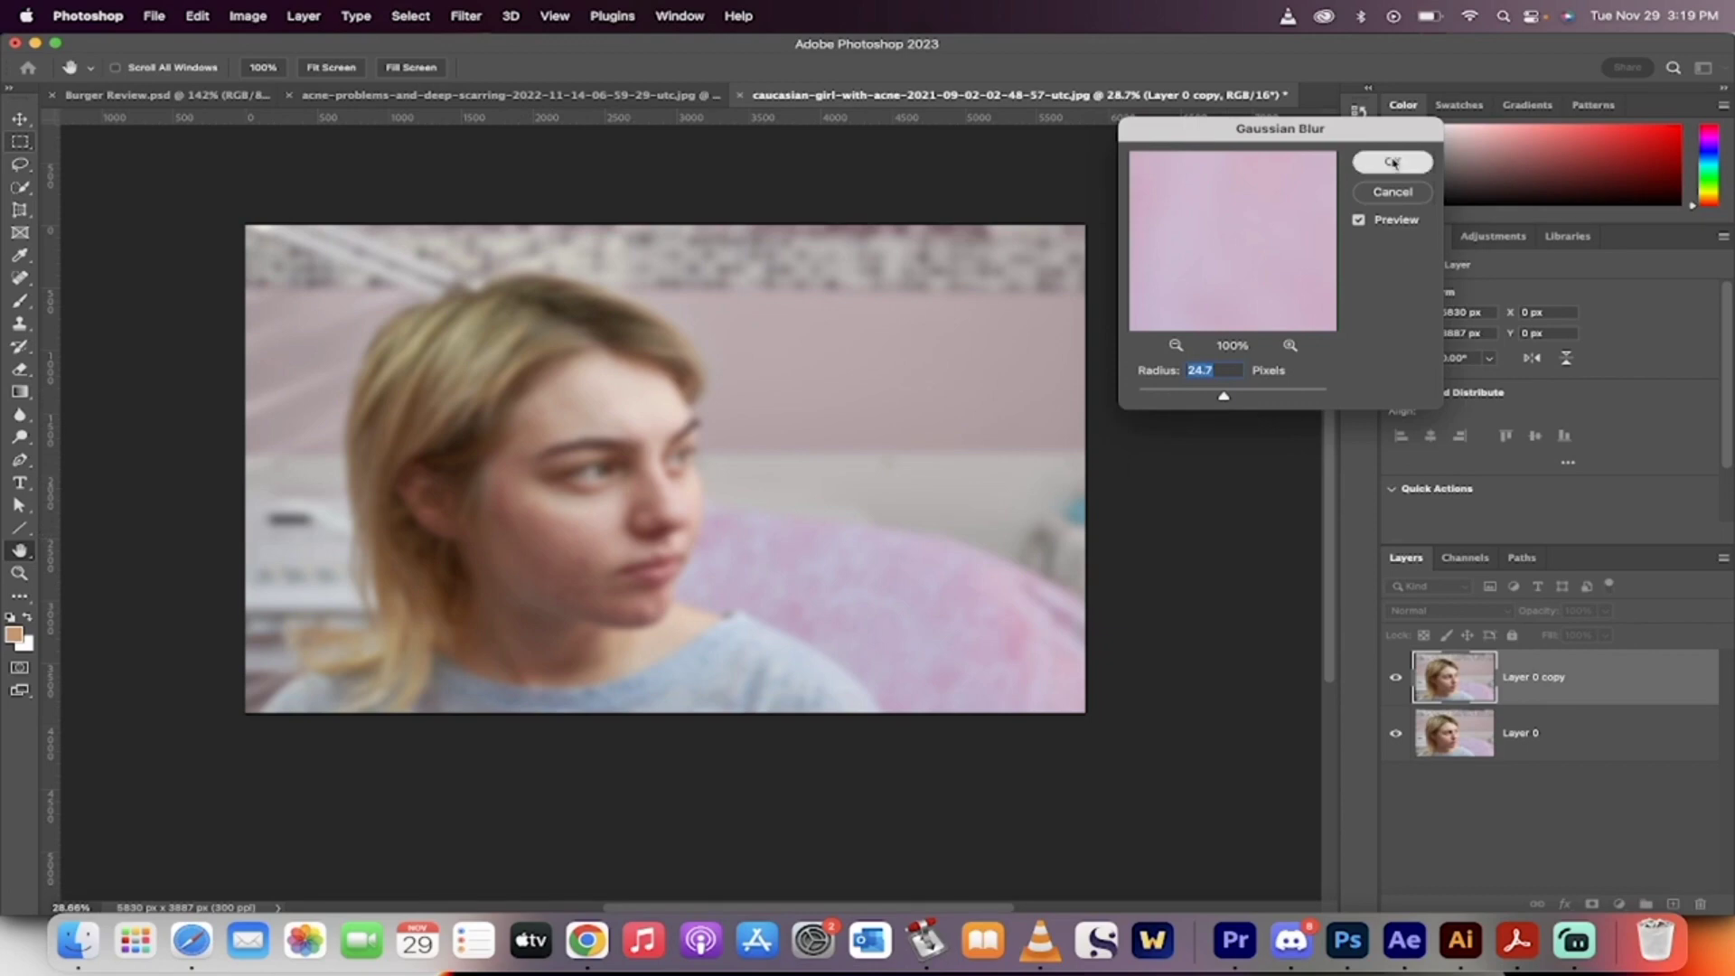
pyautogui.click(1391, 163)
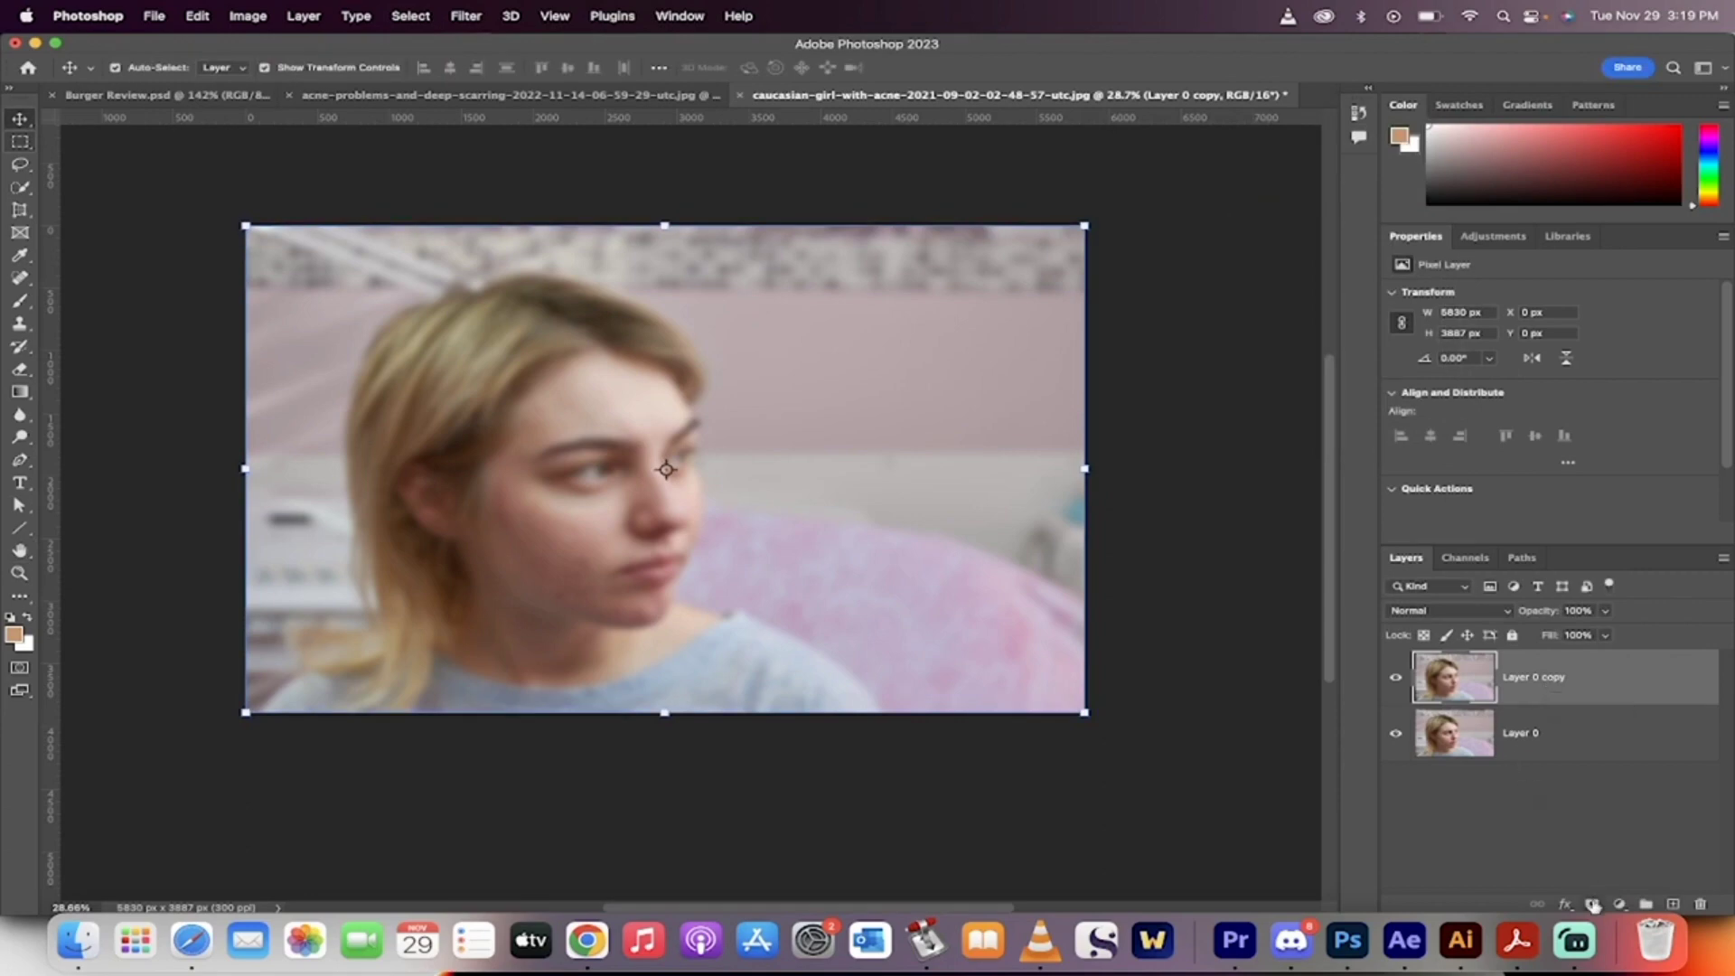
# Add a black layer mask to the blurred copy and select the Brush tool
pyautogui.click(1644, 903)
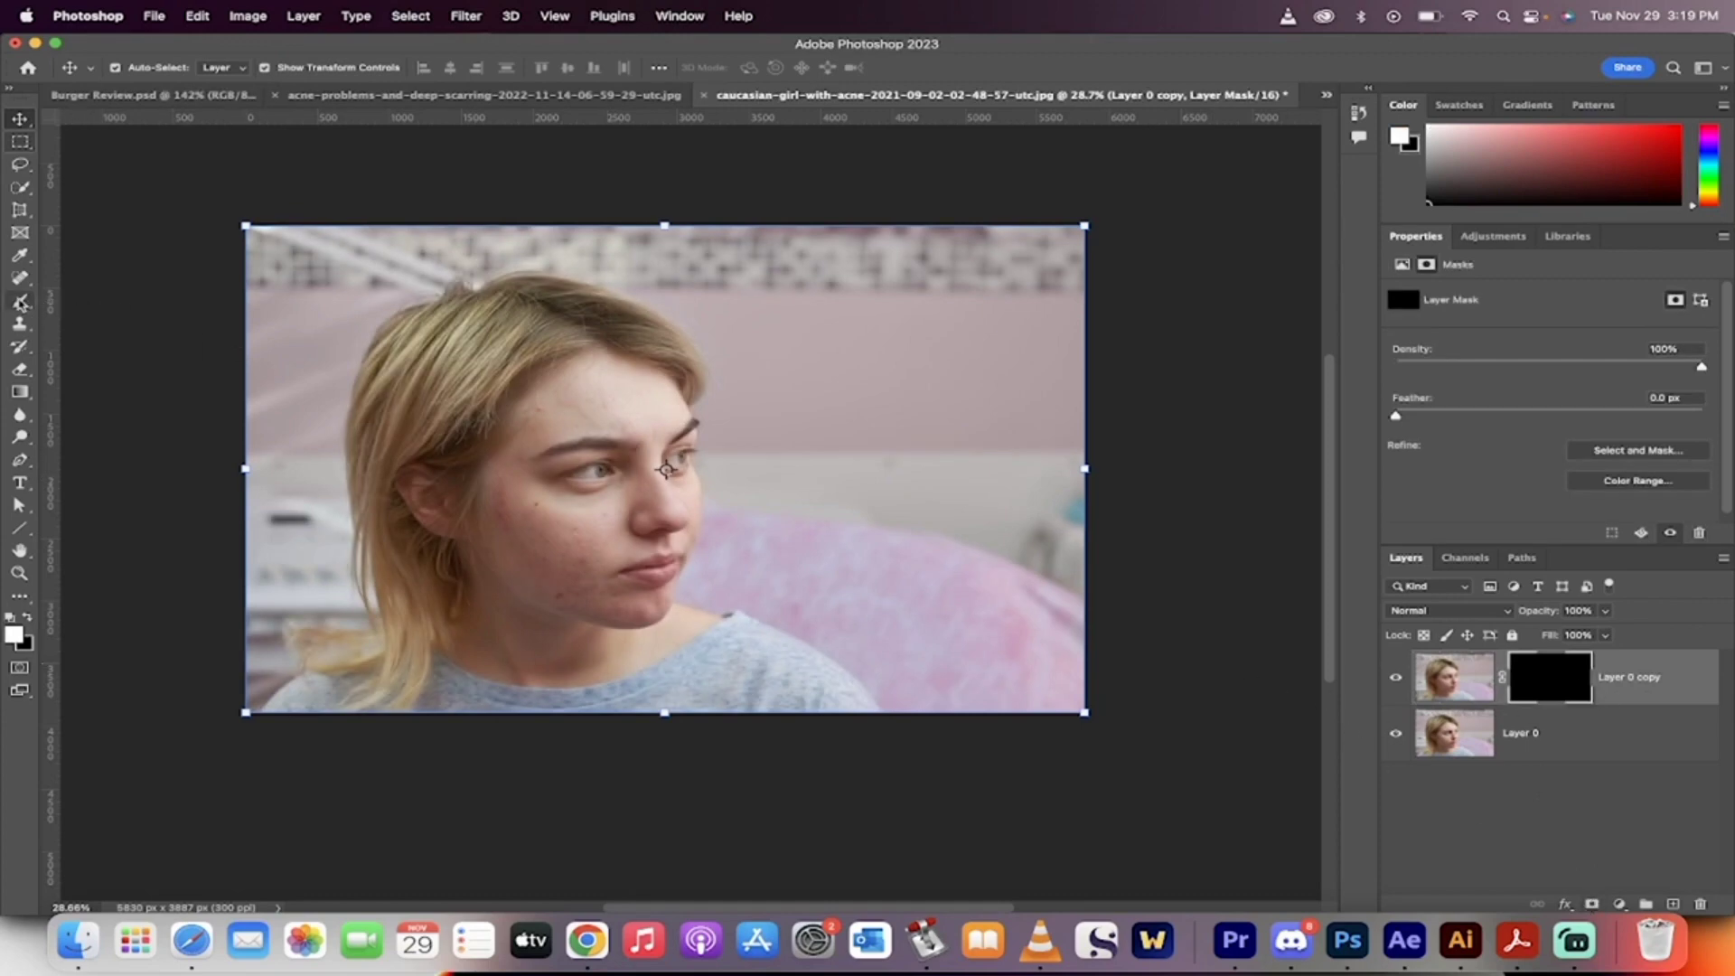
pyautogui.click(20, 279)
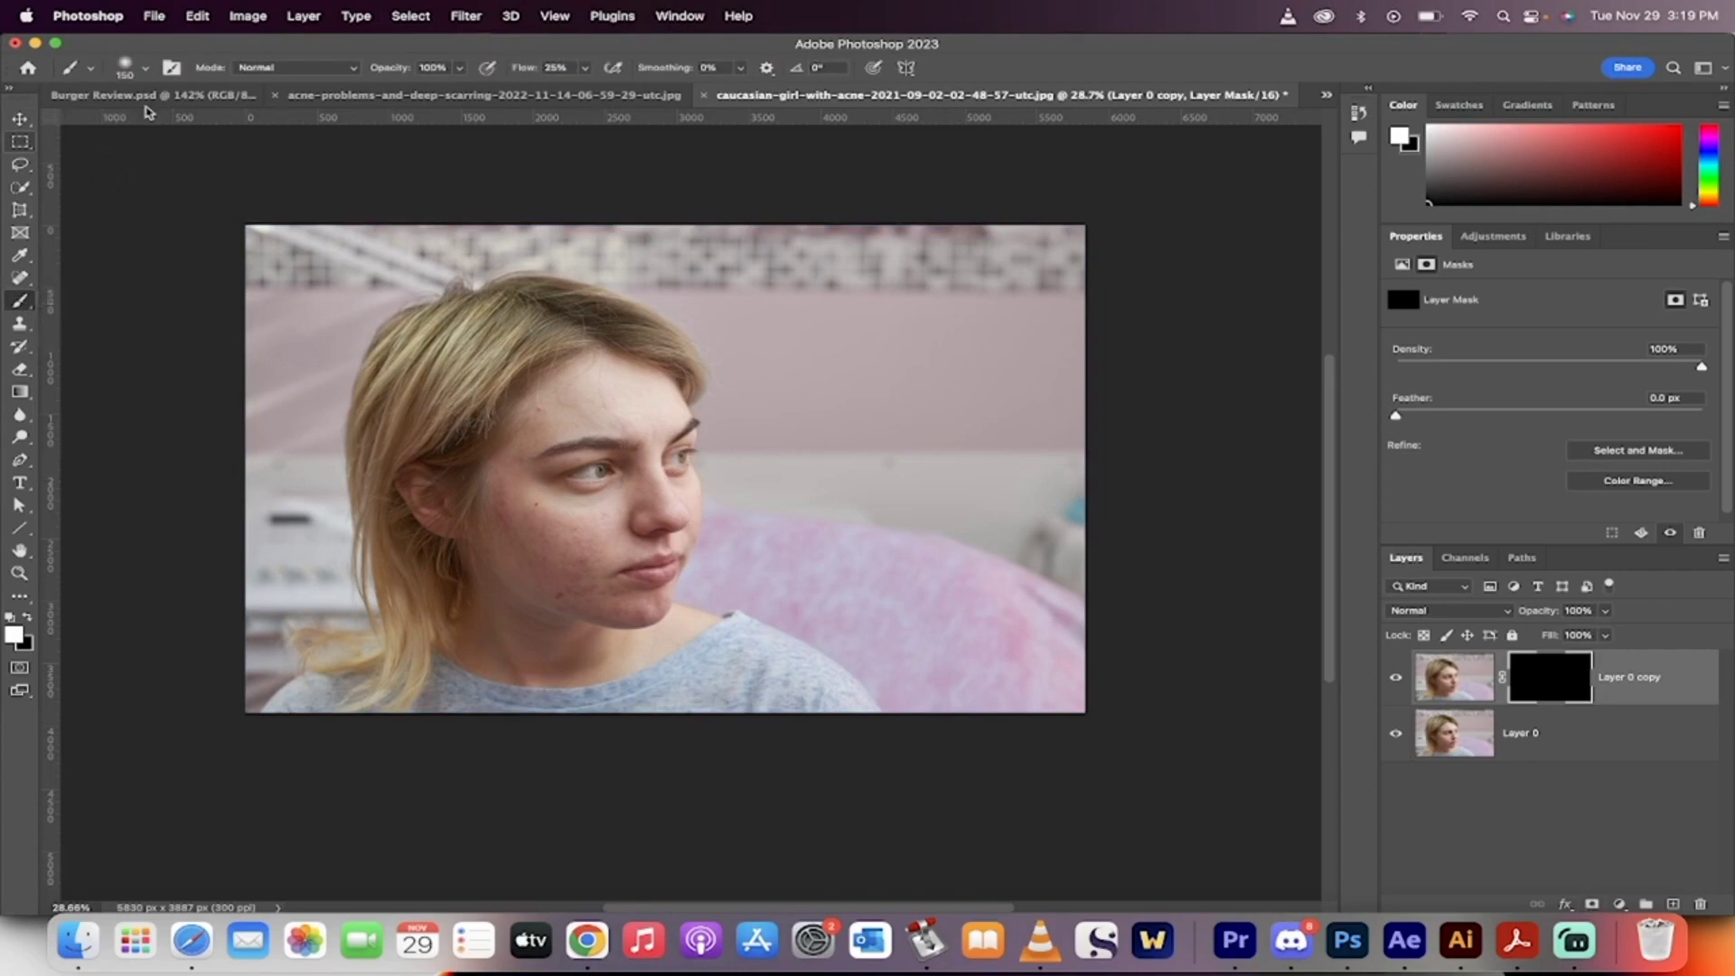
# Adjust the brush options to paint white onto the black mask over the skin
pyautogui.click(143, 68)
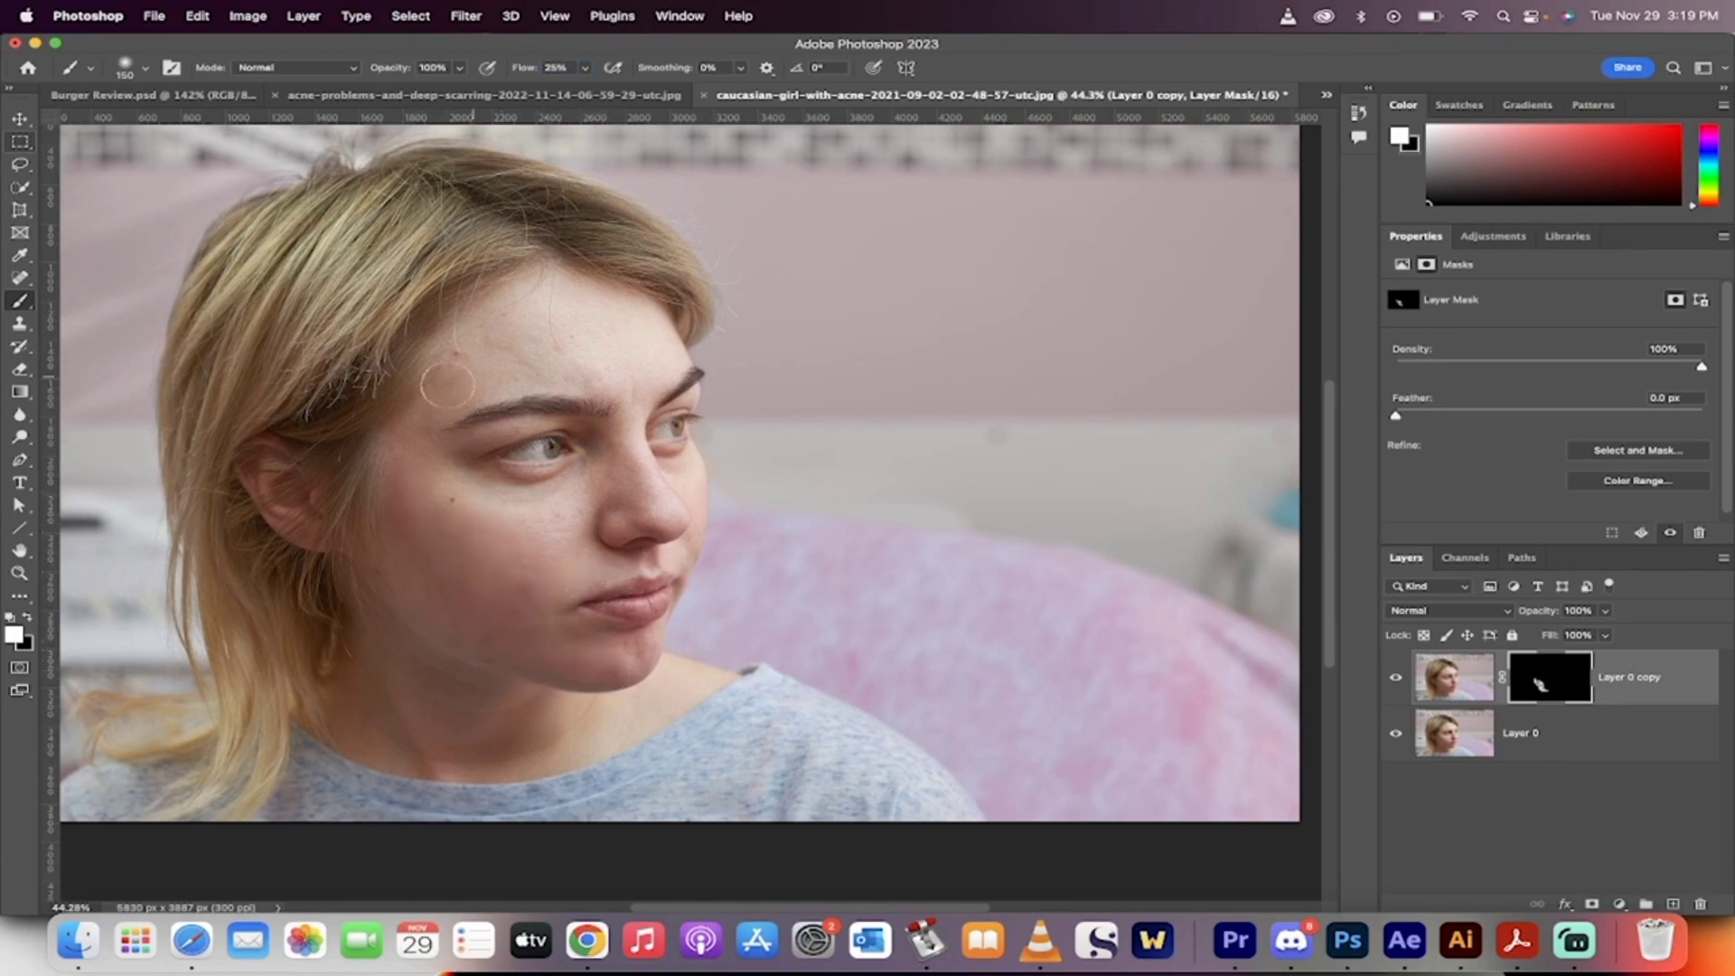
pyautogui.moveTo(420, 614)
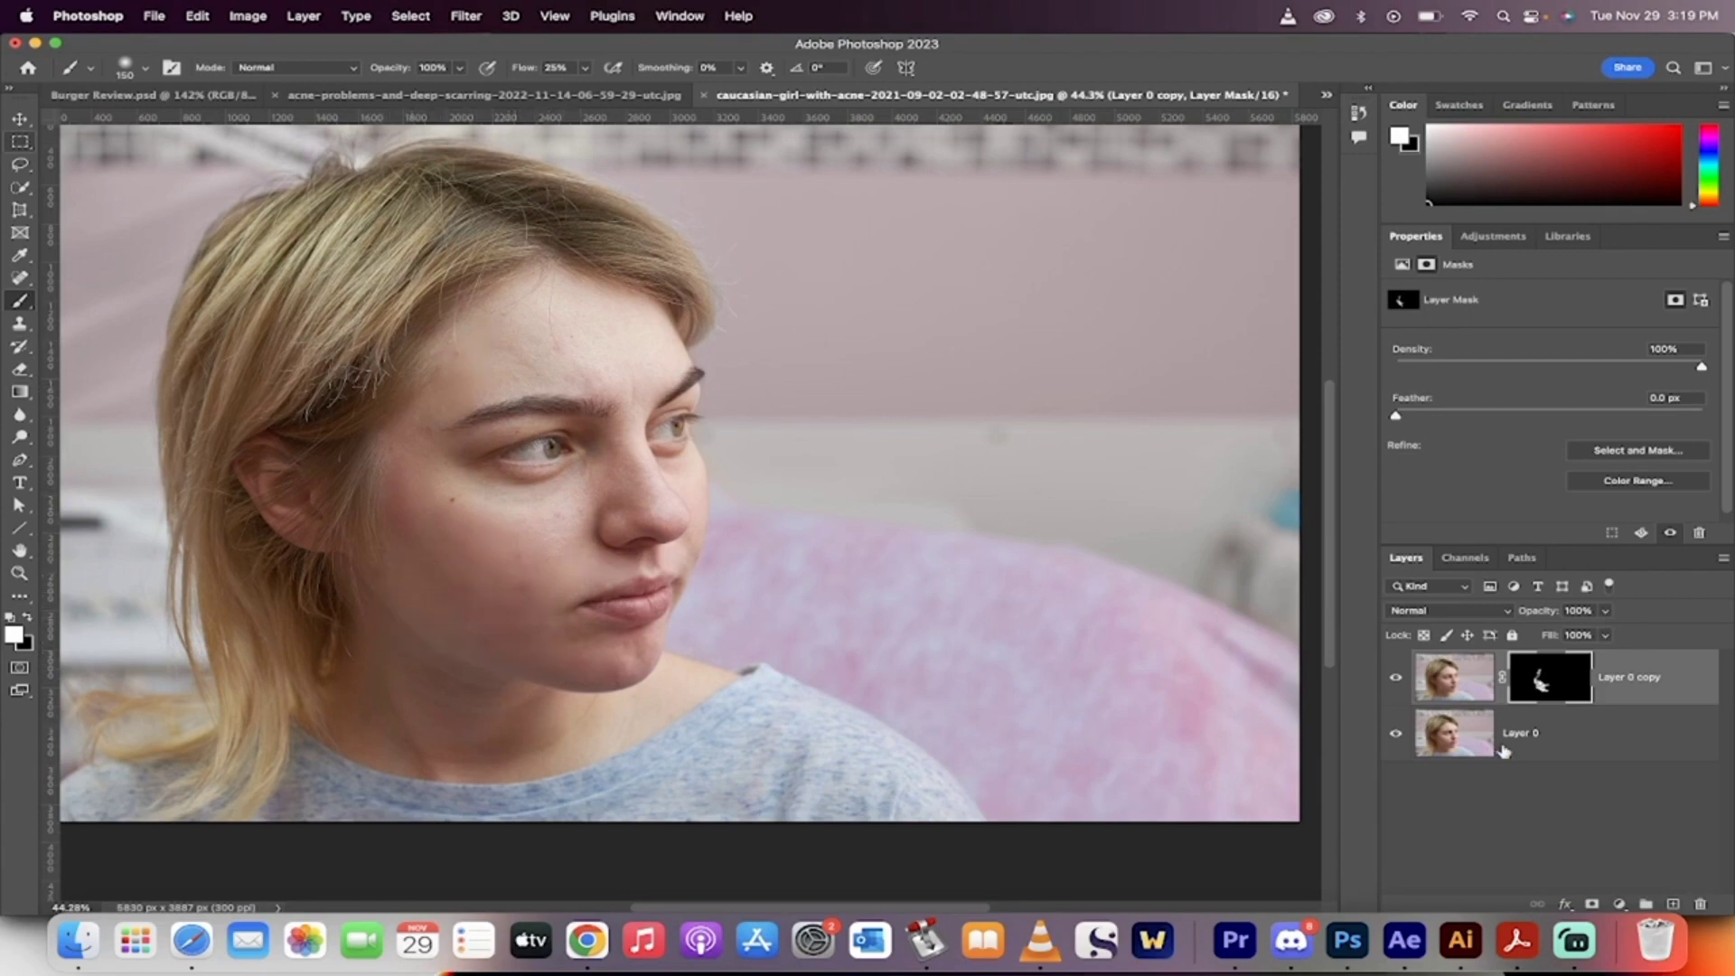
# Set the blurred Layer 0 copy's opacity to about 74%
pyautogui.click(1453, 675)
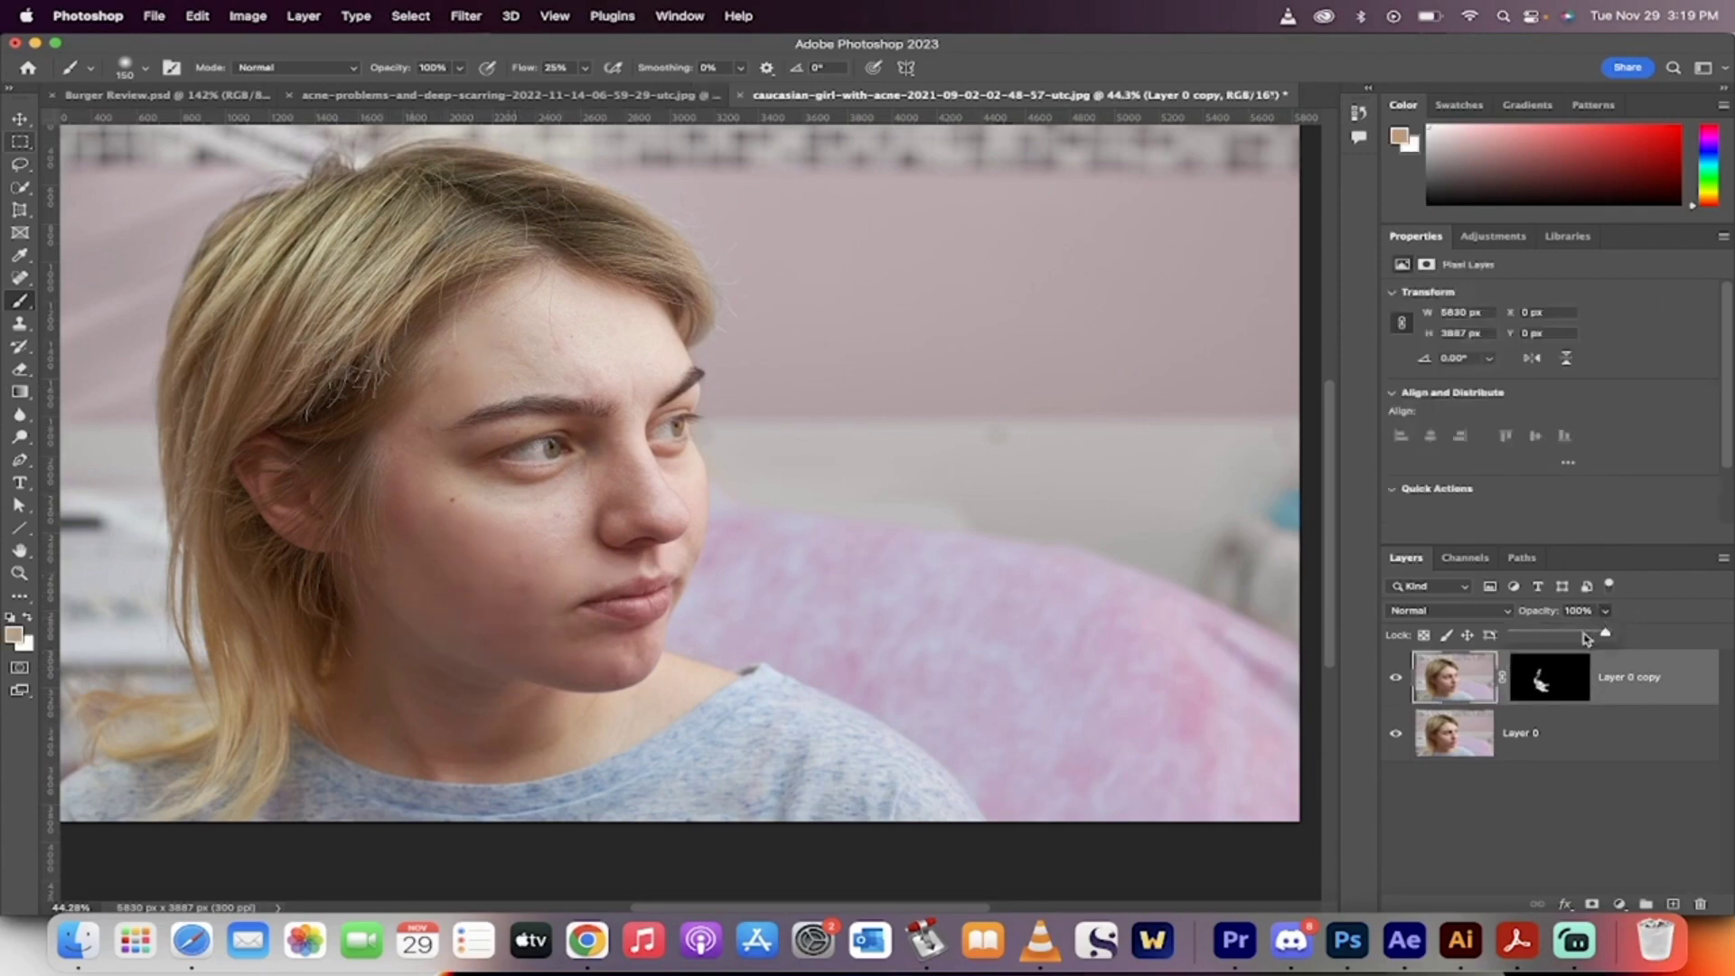
pyautogui.moveTo(1605, 634); pyautogui.dragTo(1580, 635)
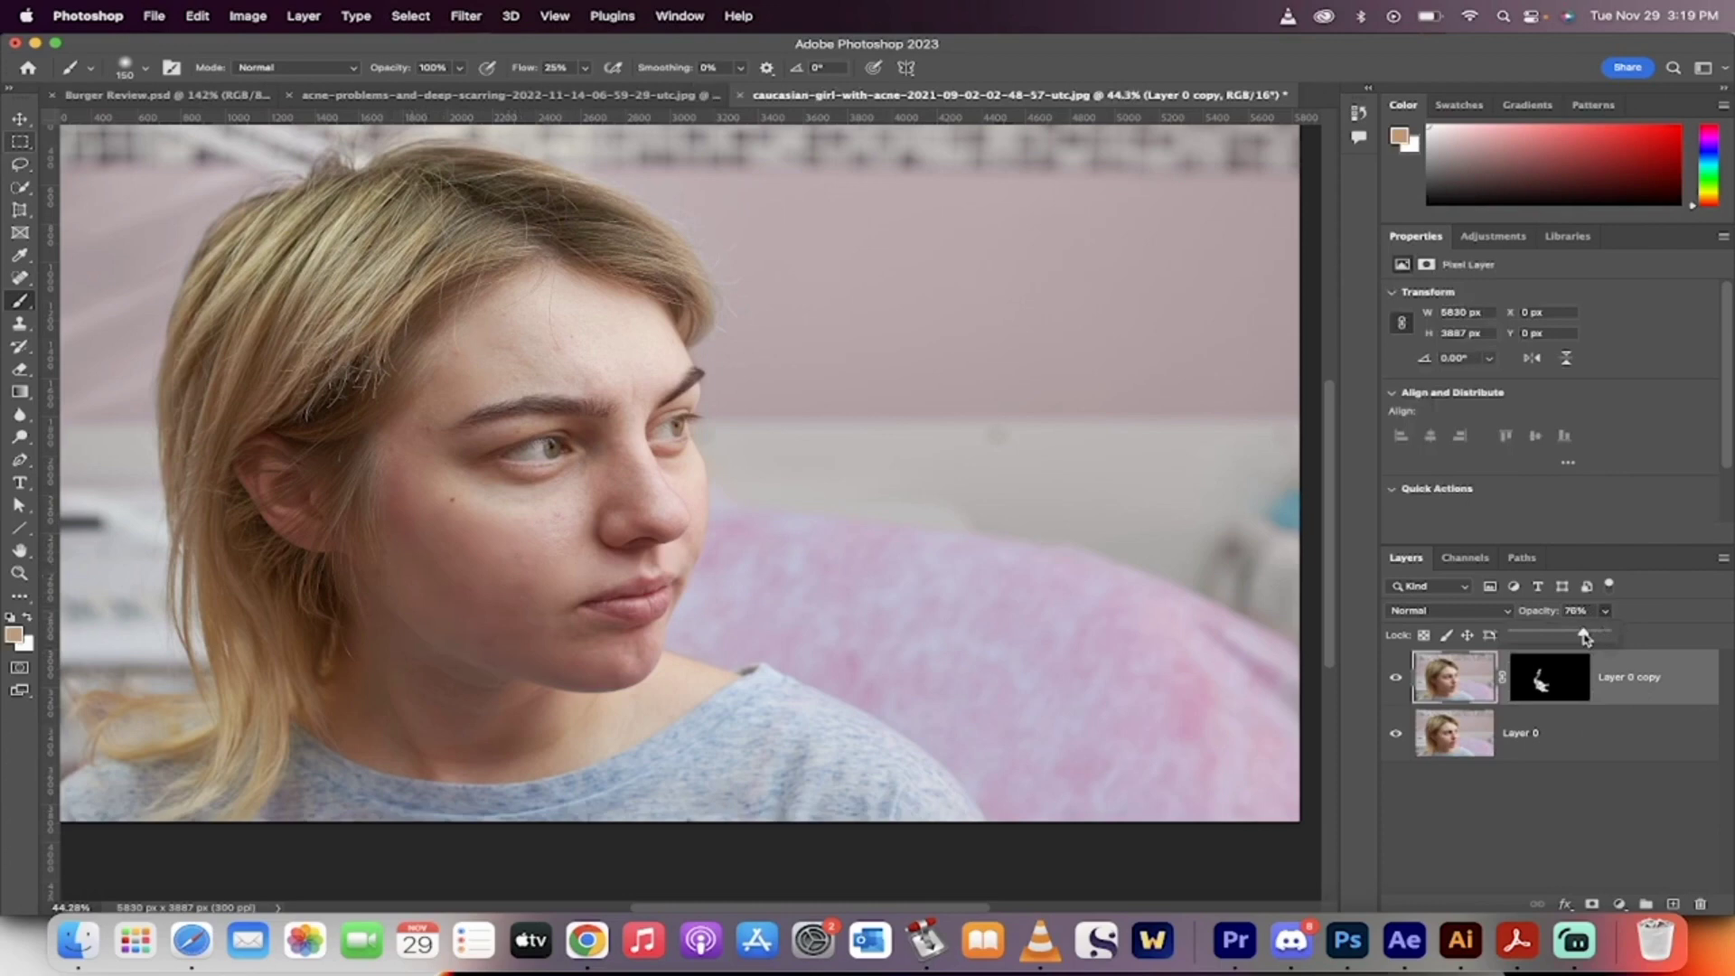
pyautogui.moveTo(1584, 634); pyautogui.dragTo(1577, 634)
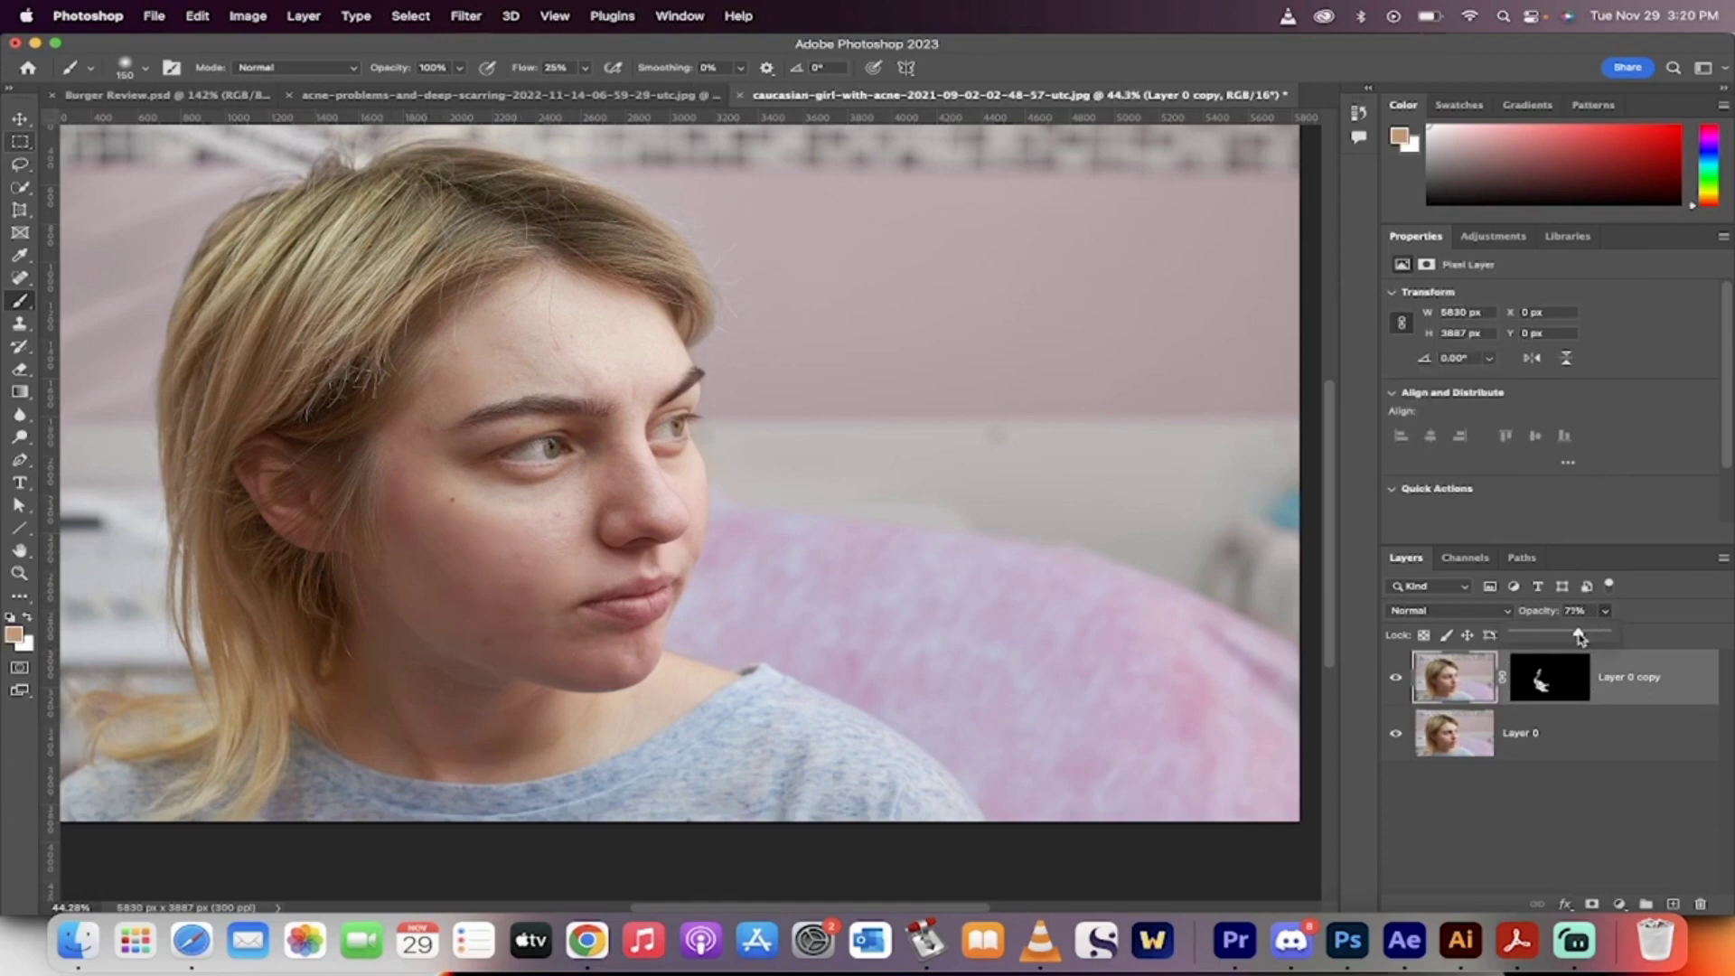
pyautogui.moveTo(1577, 634); pyautogui.dragTo(1568, 634)
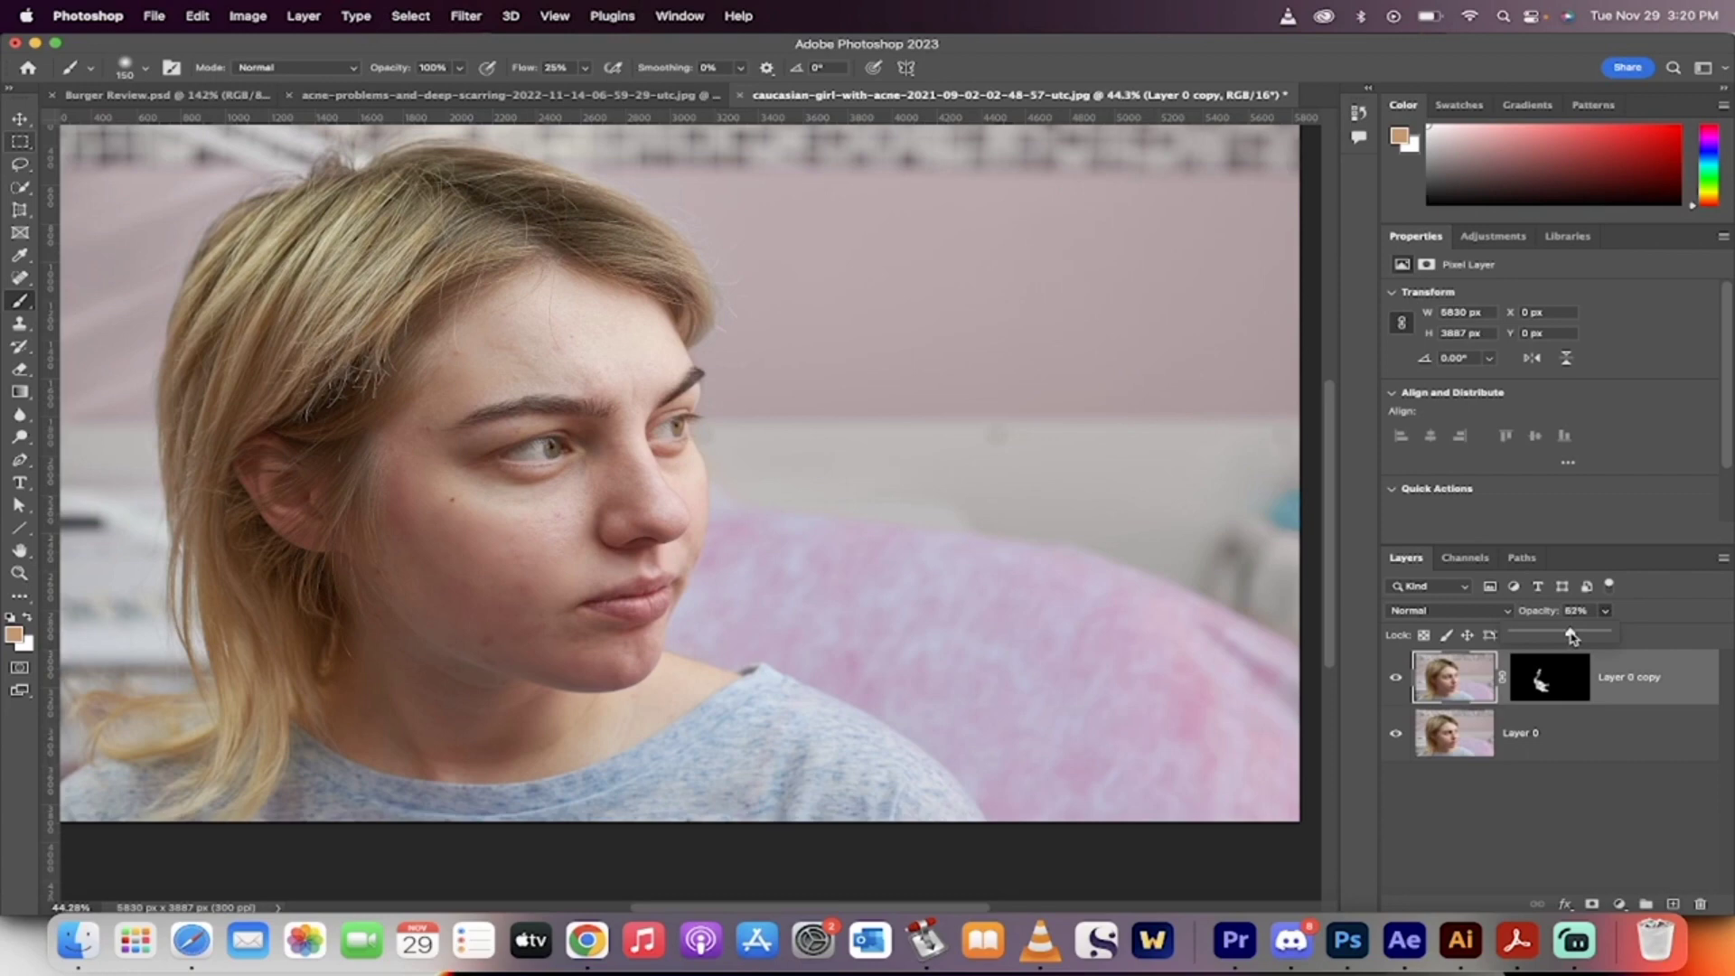
pyautogui.moveTo(1565, 634); pyautogui.dragTo(1580, 634)
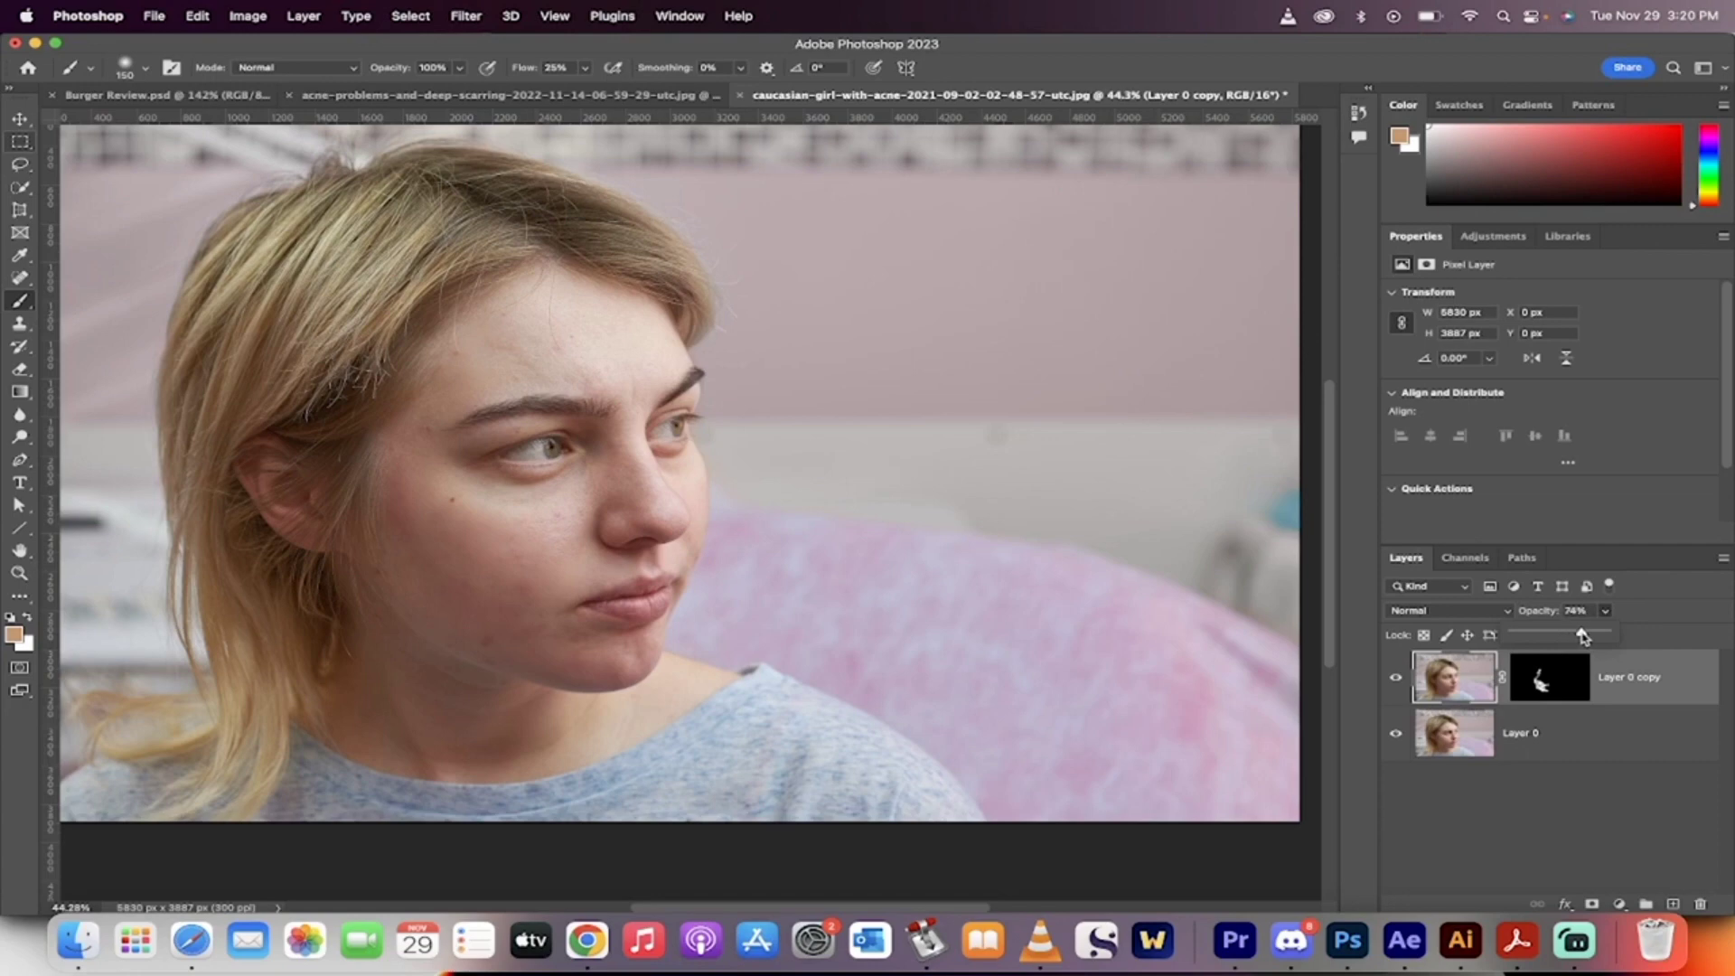